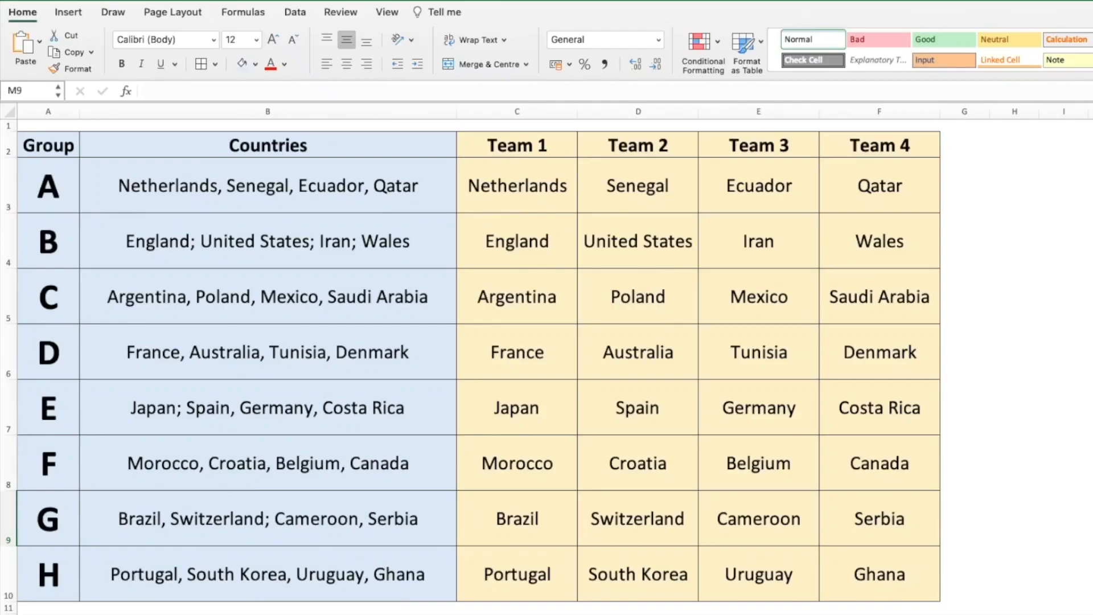
{"action": "mouse_move", "coordinate": [155, 201]}
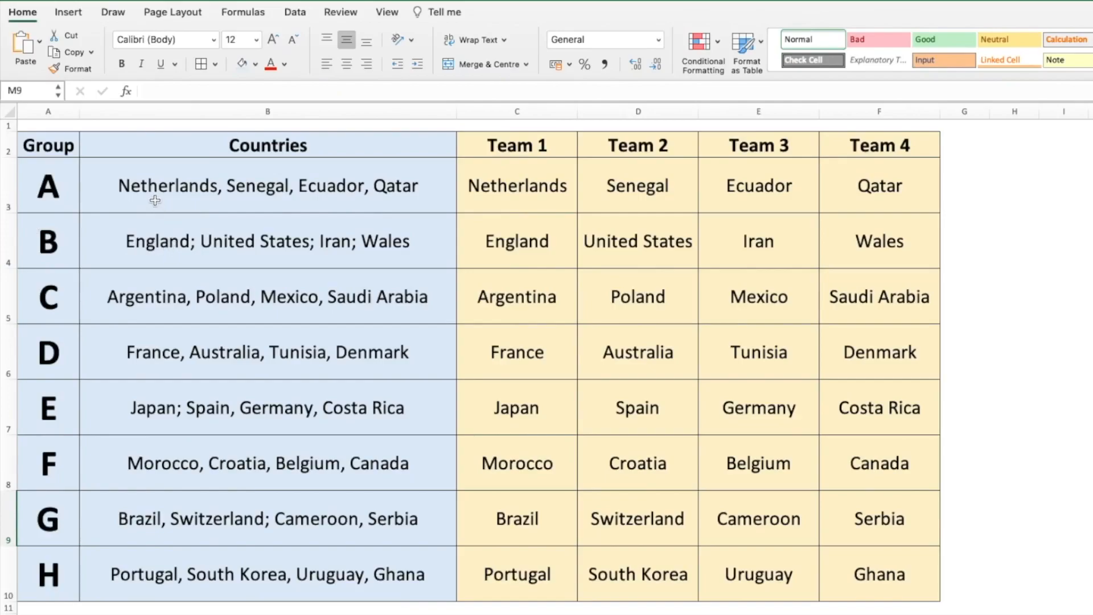
{"action": "mouse_move", "coordinate": [513, 200]}
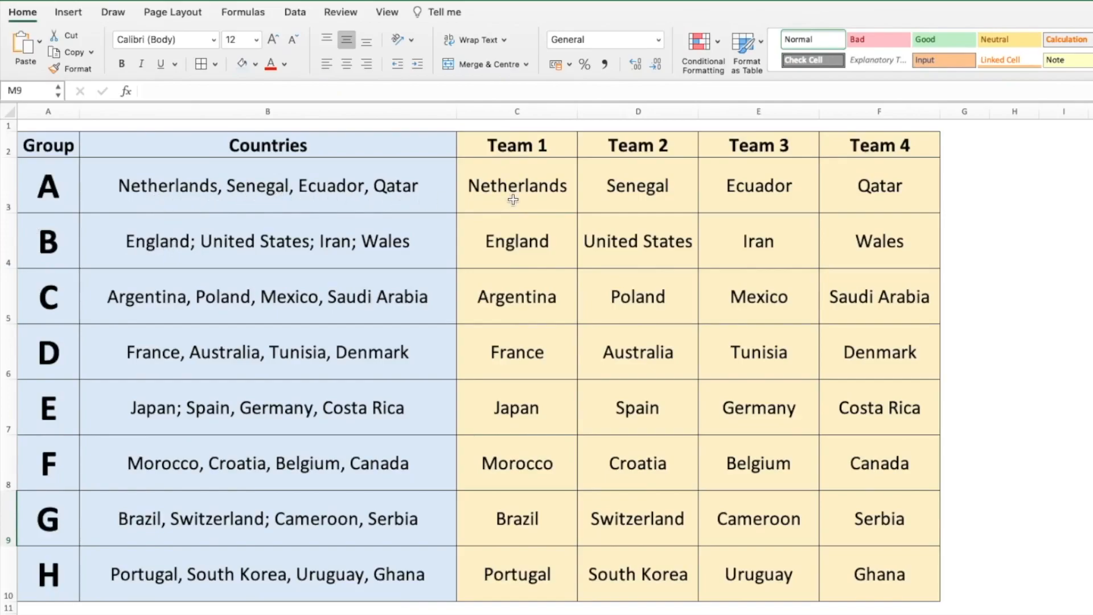
{"action": "mouse_move", "coordinate": [901, 272]}
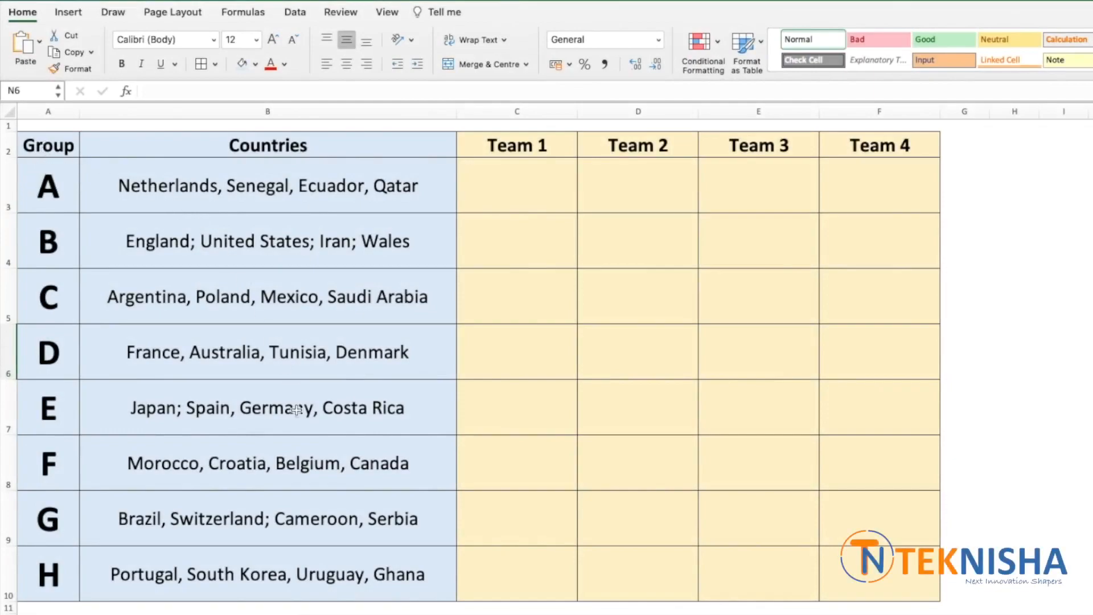
{"action": "mouse_move", "coordinate": [288, 324]}
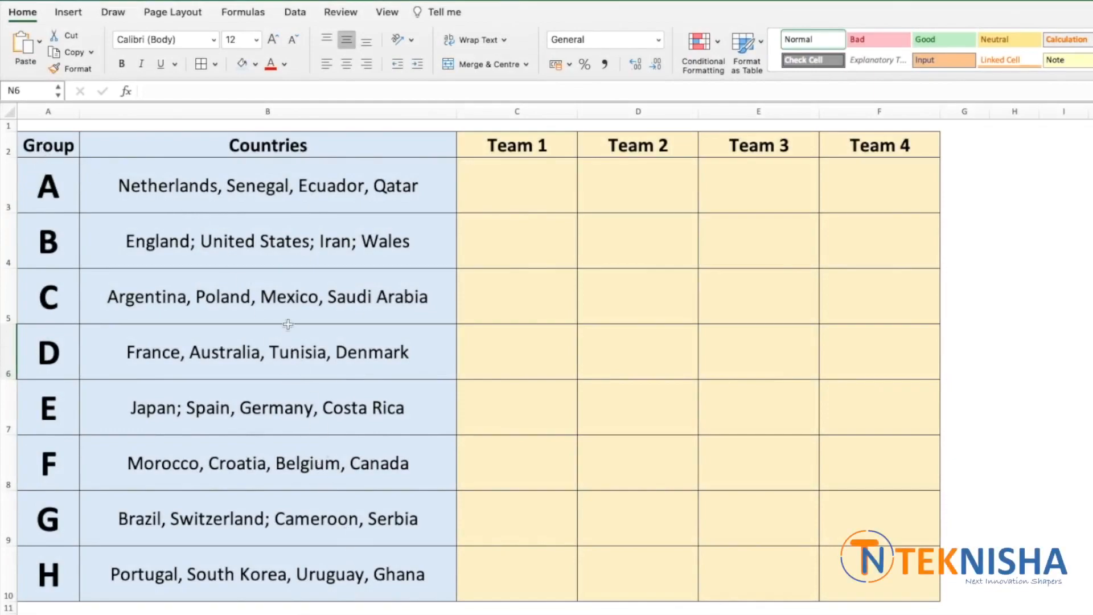
{"action": "mouse_move", "coordinate": [279, 221]}
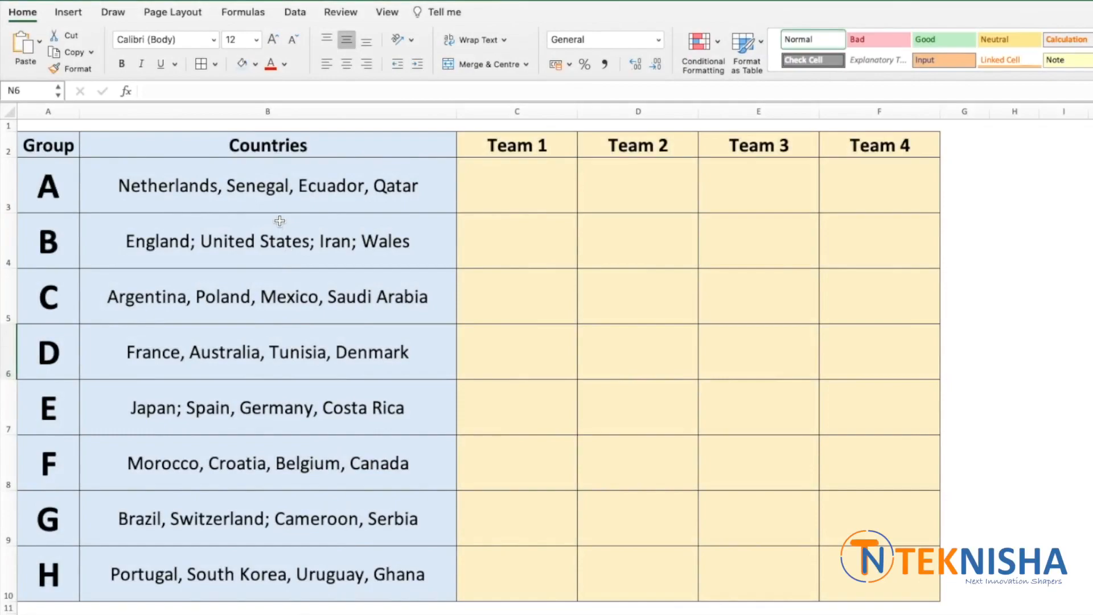
{"action": "mouse_move", "coordinate": [79, 196]}
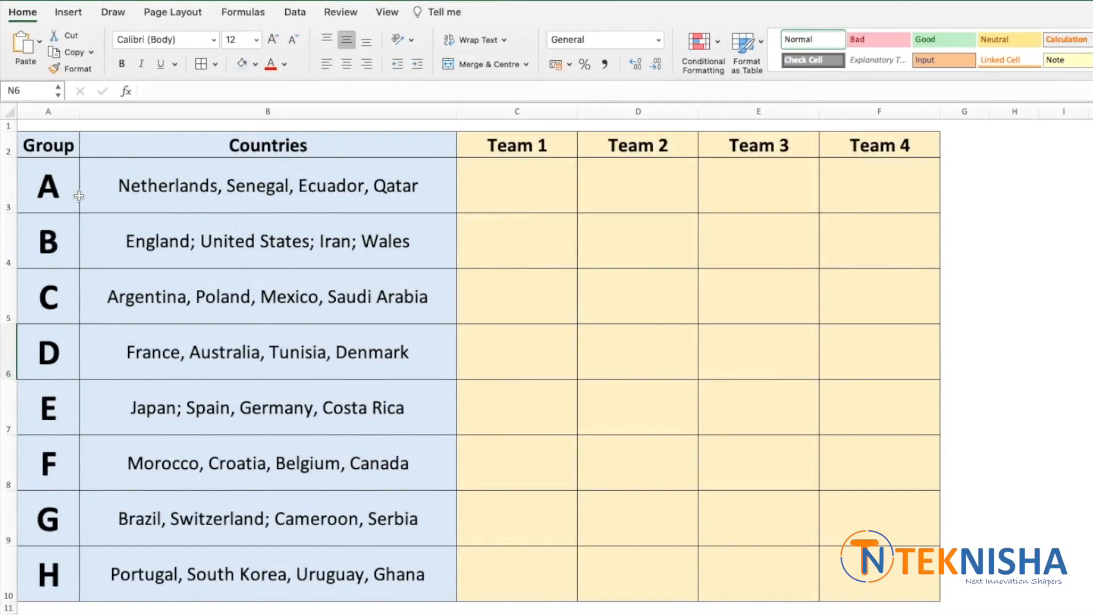
{"action": "mouse_move", "coordinate": [323, 200]}
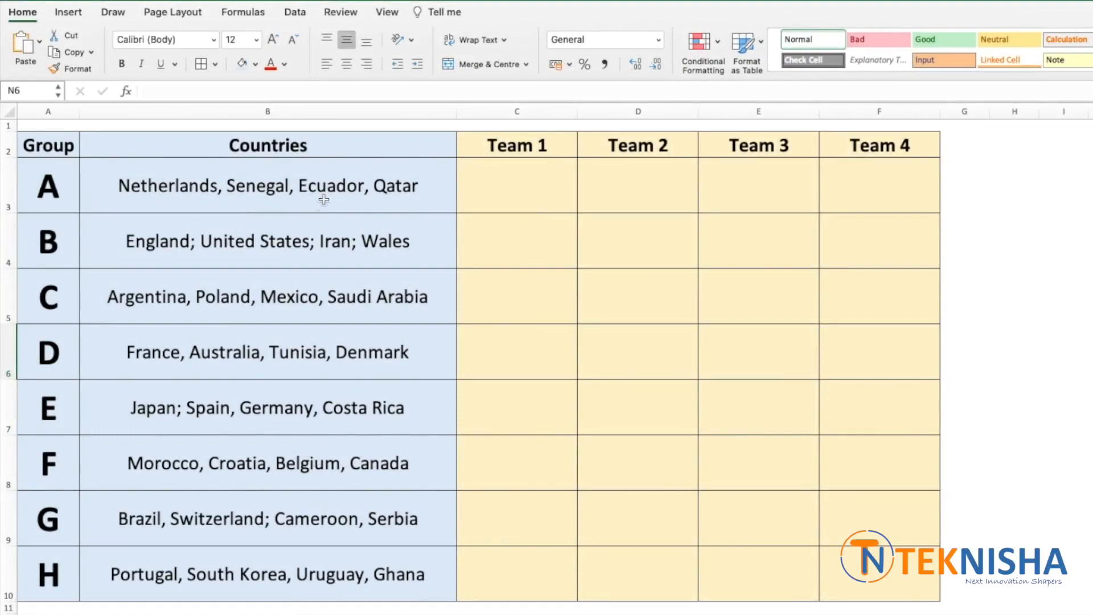
{"action": "mouse_move", "coordinate": [217, 218]}
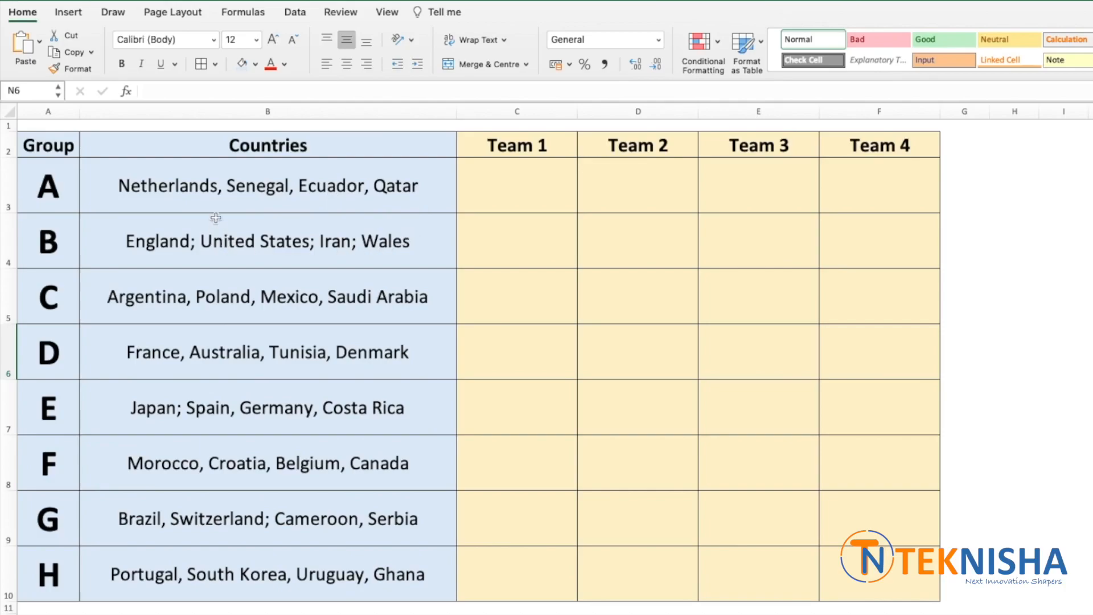
{"action": "mouse_move", "coordinate": [195, 253]}
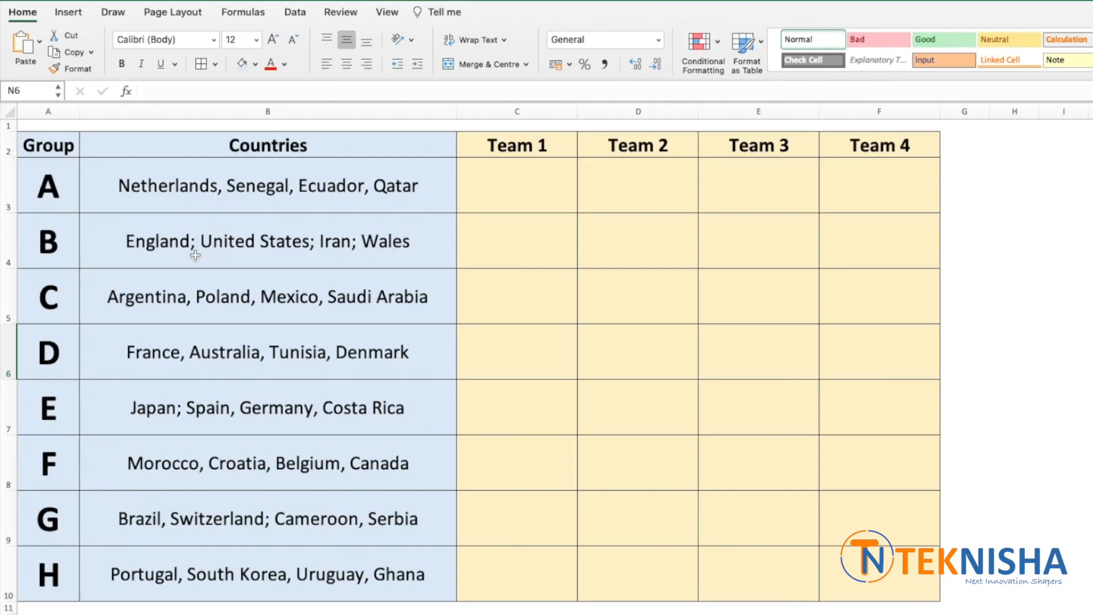
{"action": "mouse_move", "coordinate": [311, 202]}
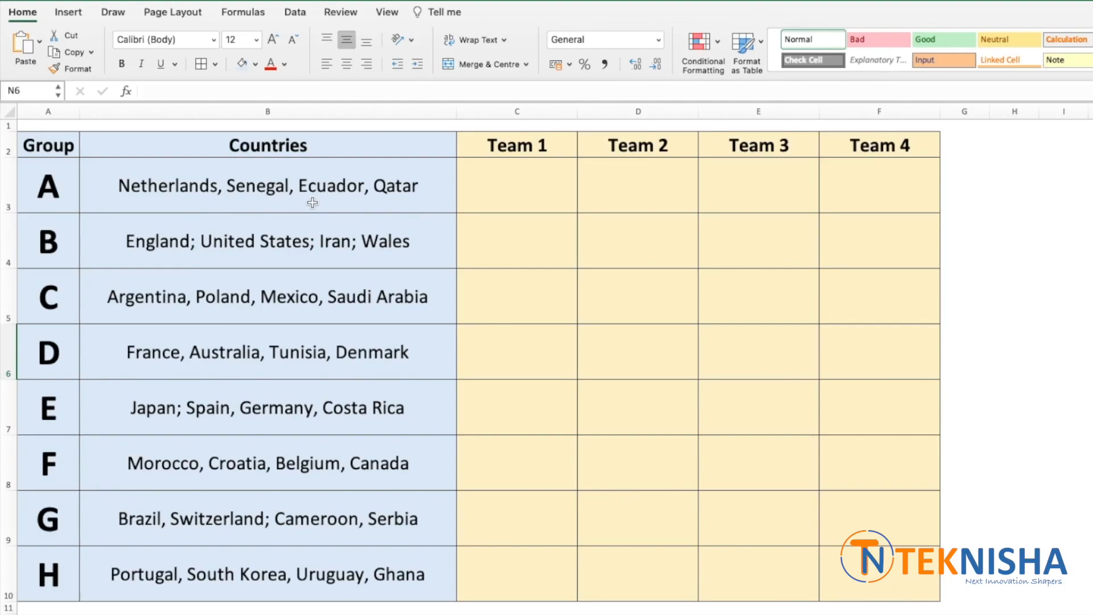
{"action": "mouse_move", "coordinate": [234, 204]}
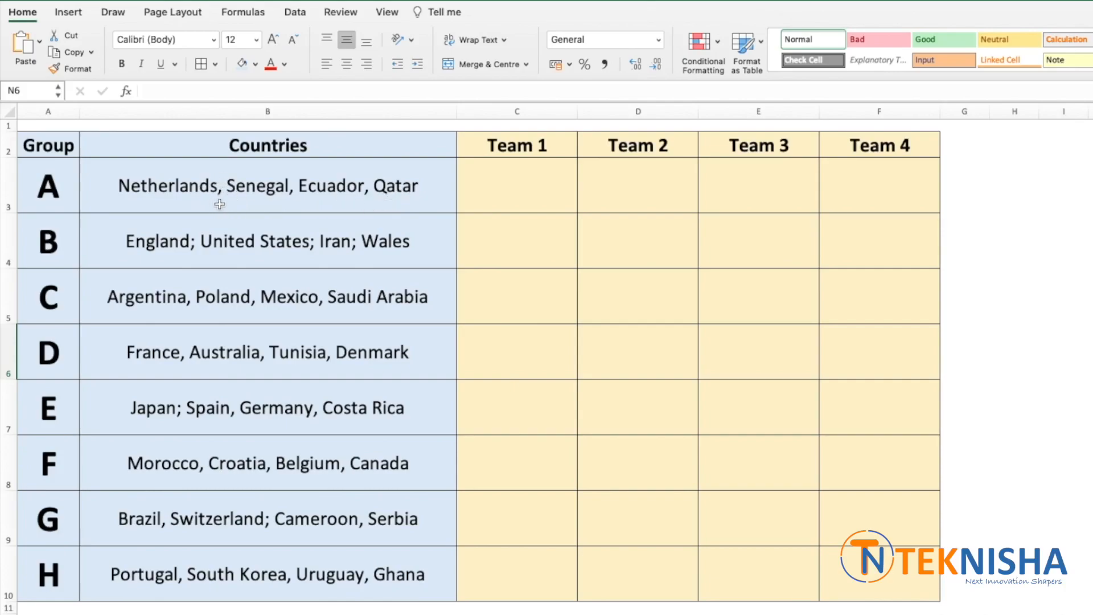
{"action": "mouse_move", "coordinate": [202, 240]}
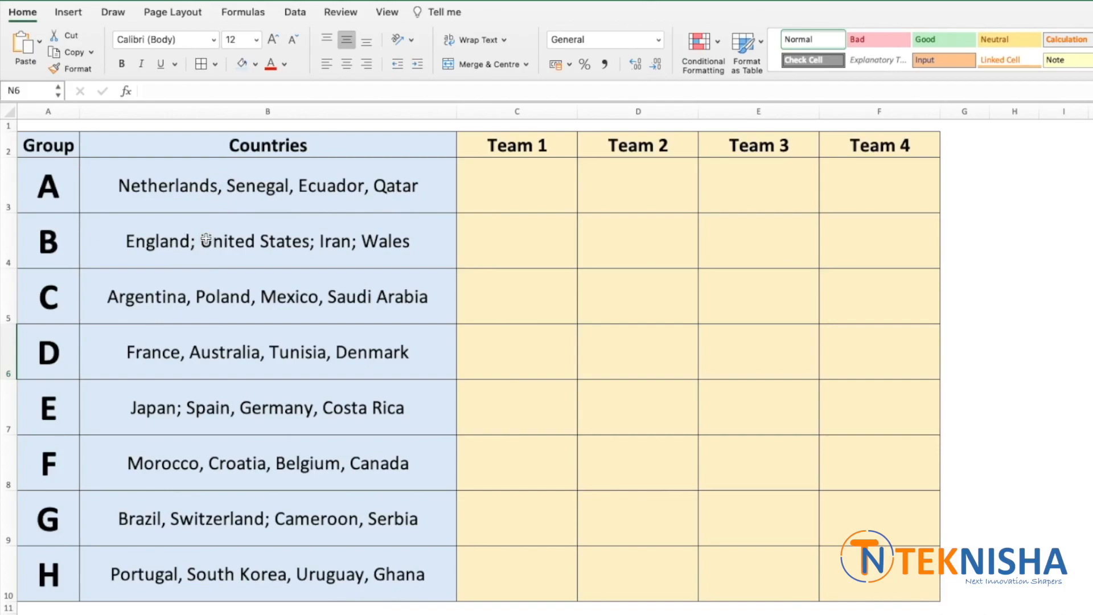
{"action": "mouse_move", "coordinate": [315, 298]}
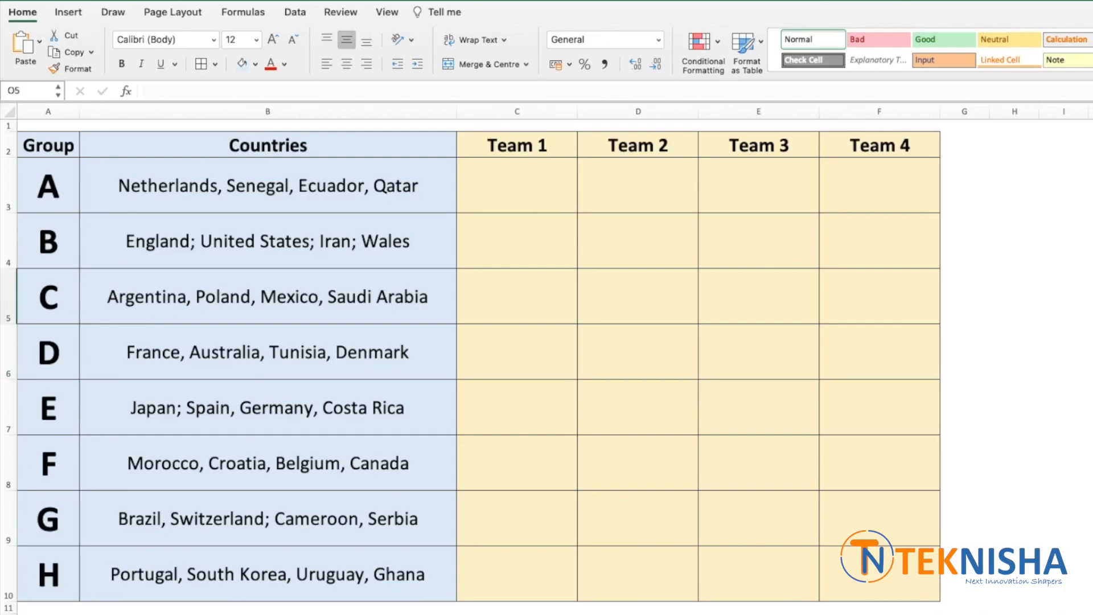
Enter =TEXTSPLIT(B3,", ") in C3 to split group A's countries across Team 1–4
{"action": "left_click", "coordinate": [516, 185]}
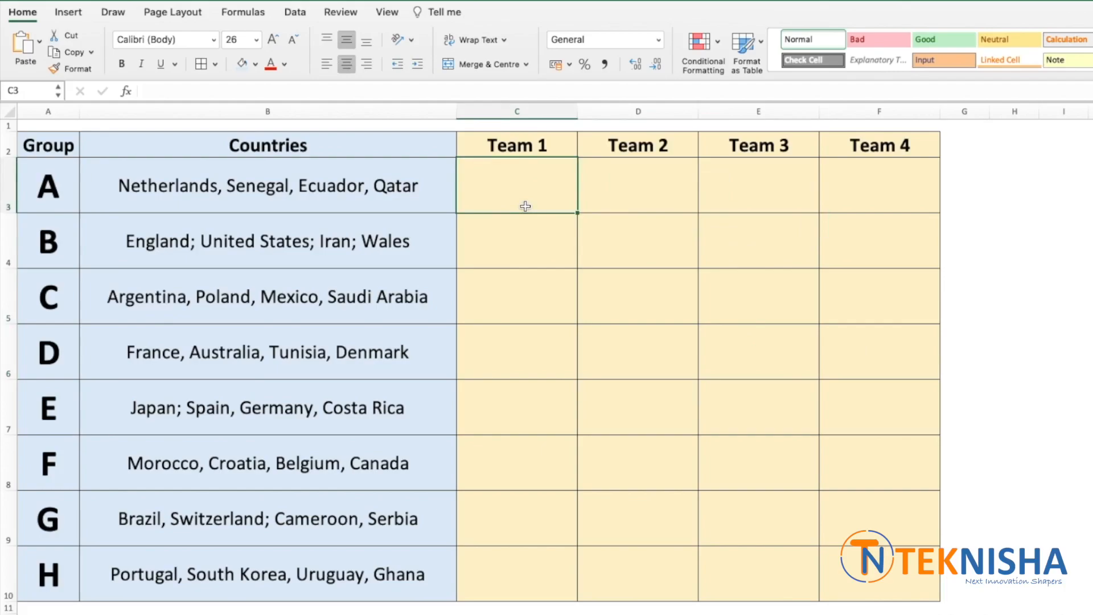
{"action": "type", "text": "=T"}
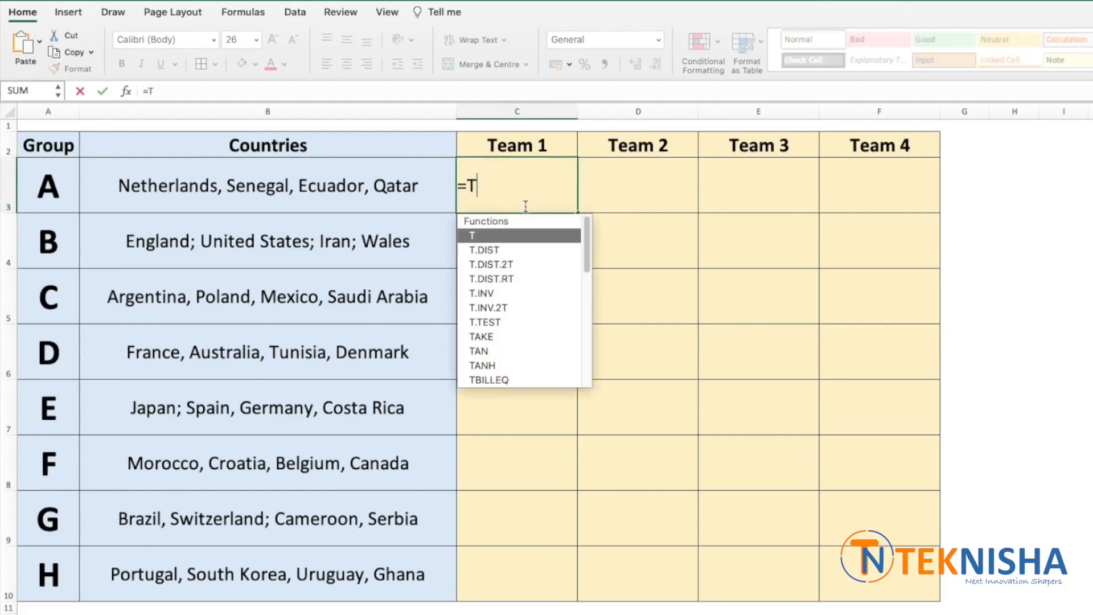
{"action": "type", "text": "EXTSPLIT("}
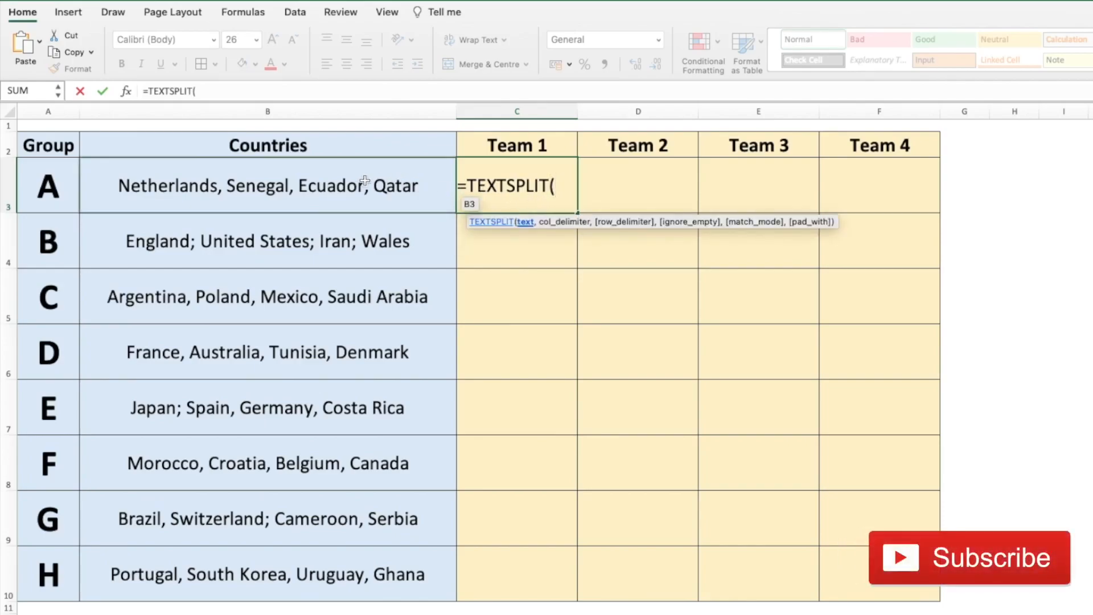
{"action": "left_click", "coordinate": [267, 186]}
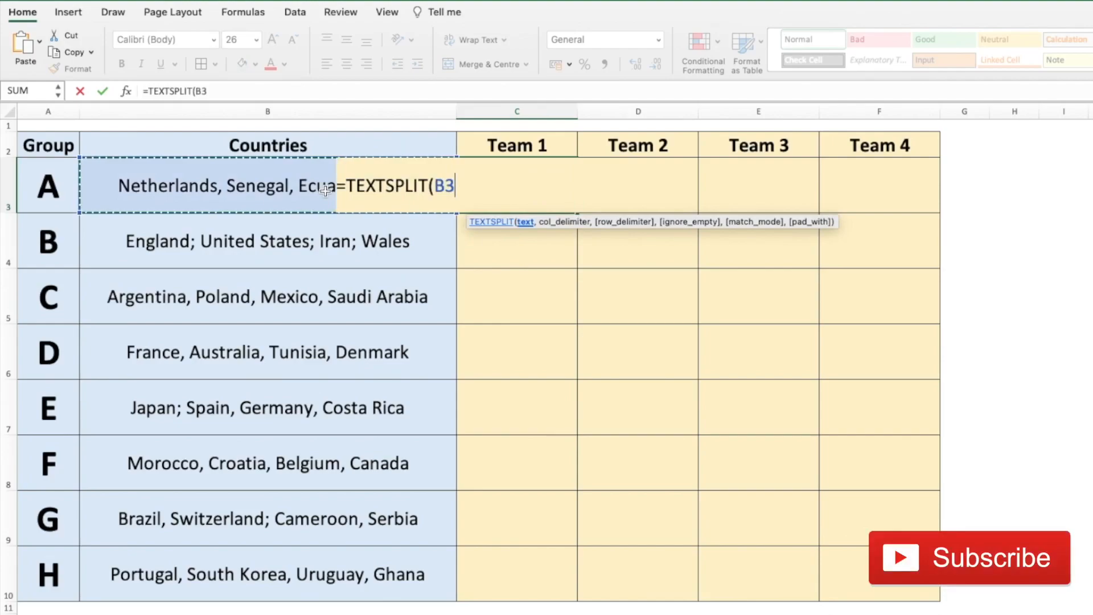
{"action": "type", "text": ","}
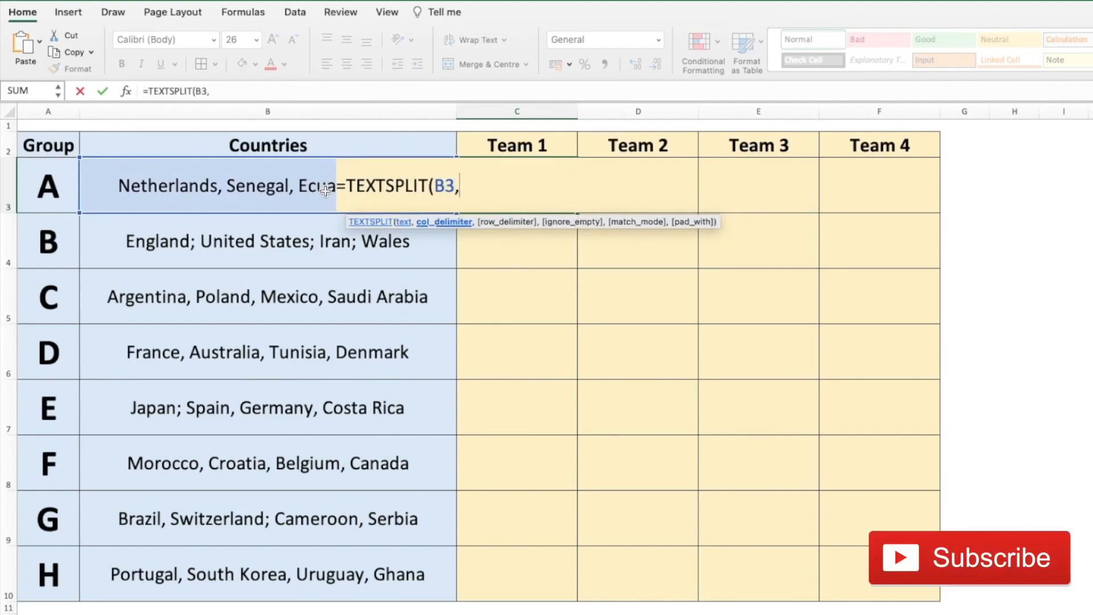
{"action": "type", "text": "\","}
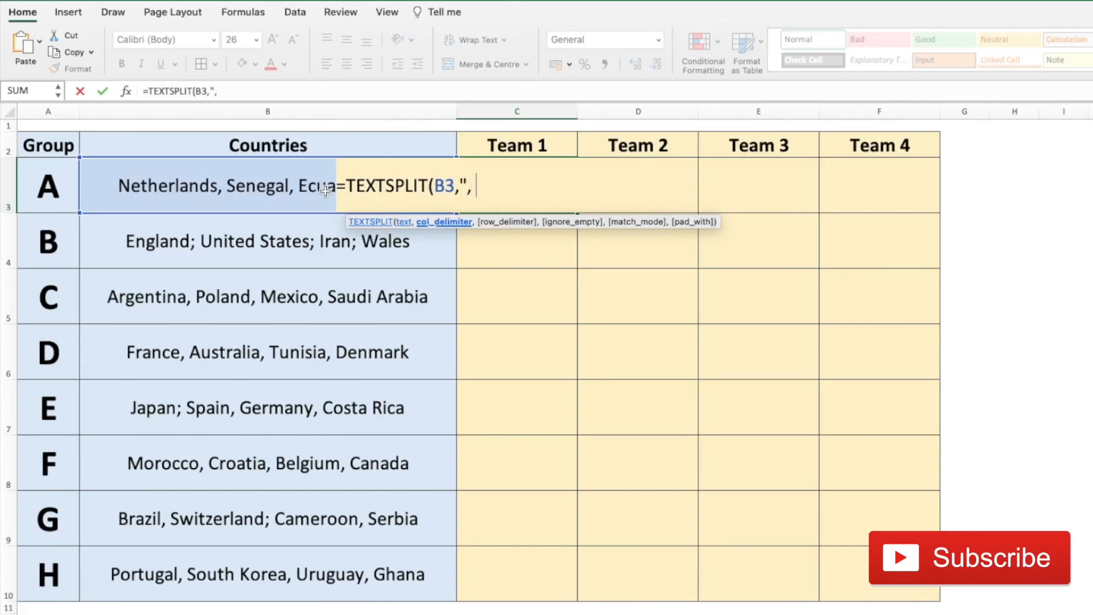
{"action": "type", "text": "\" \""}
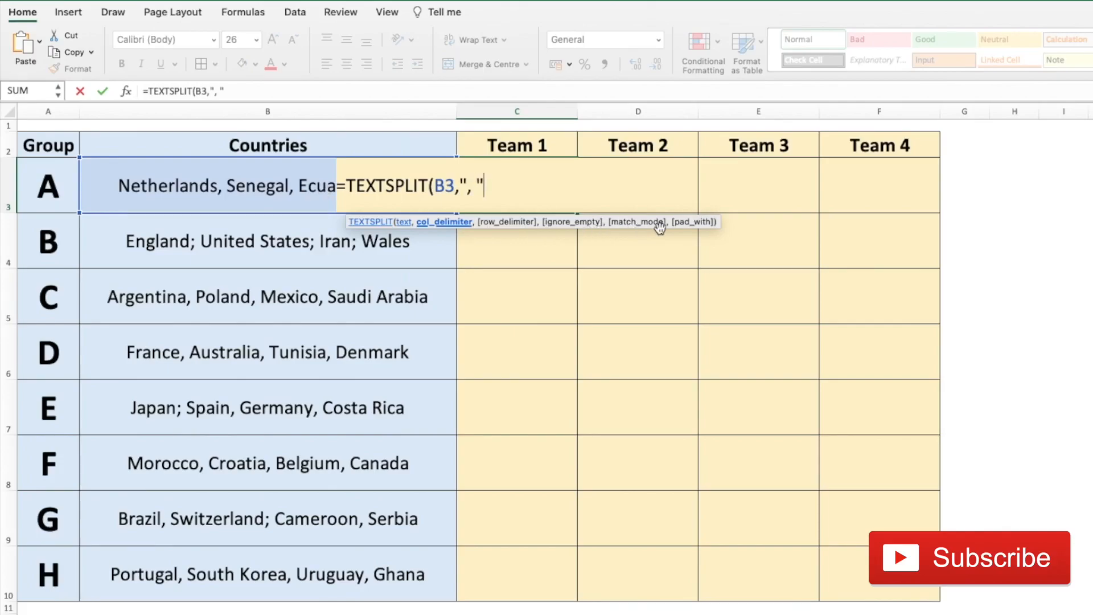
{"action": "type", "text": ")"}
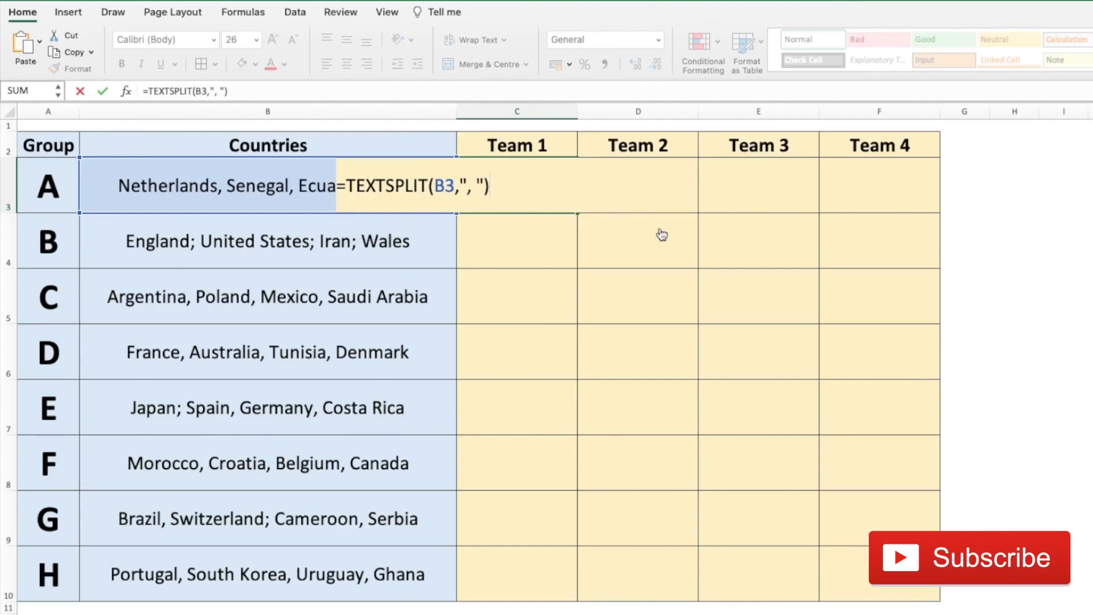
{"action": "key", "text": "Return"}
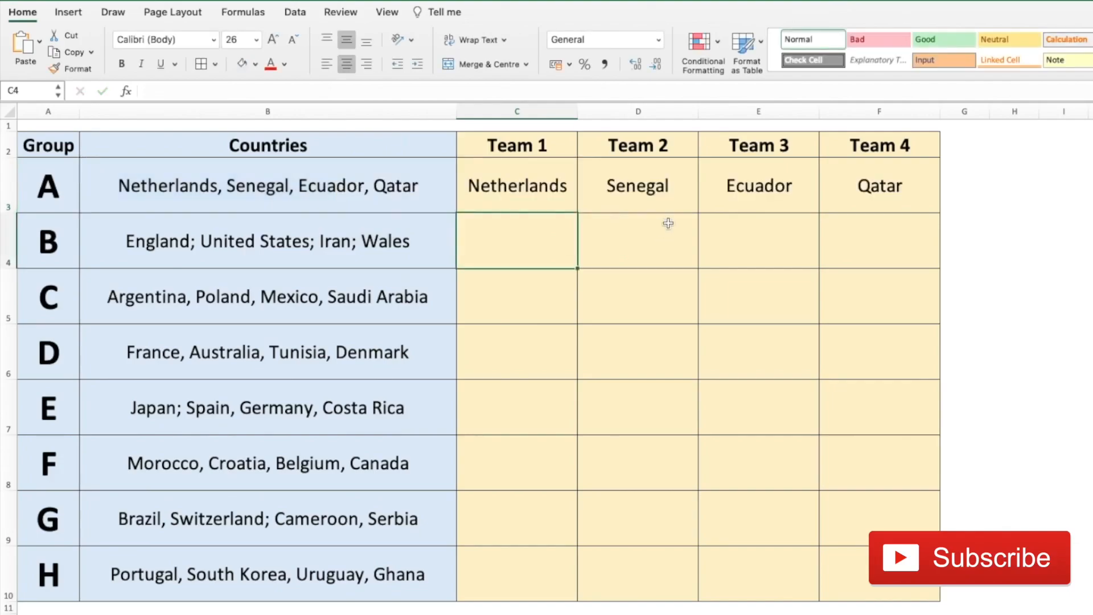
{"action": "mouse_move", "coordinate": [185, 200]}
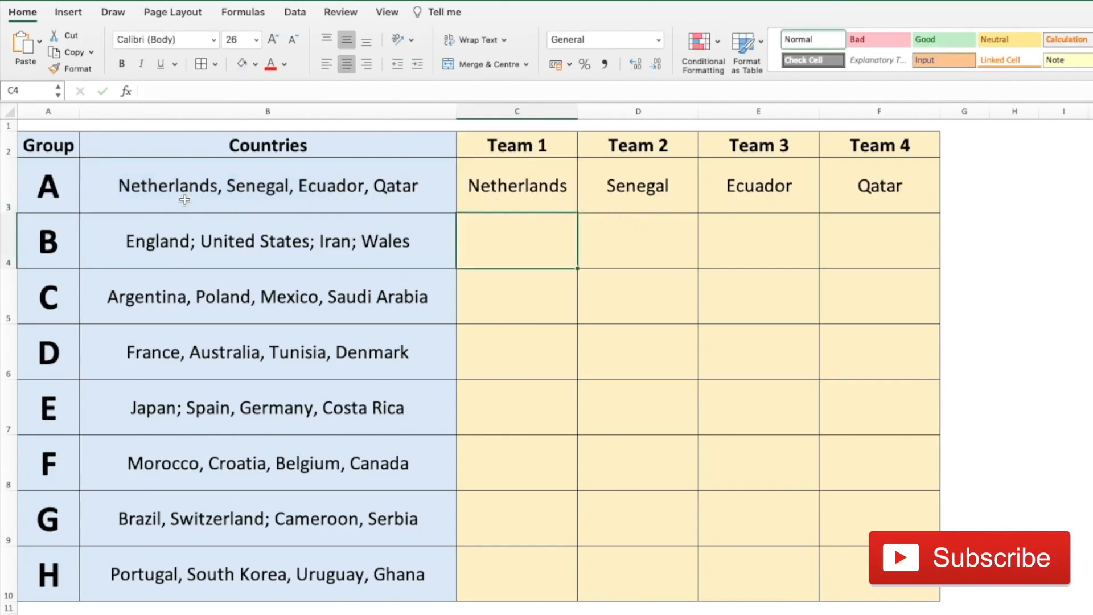
{"action": "mouse_move", "coordinate": [816, 186]}
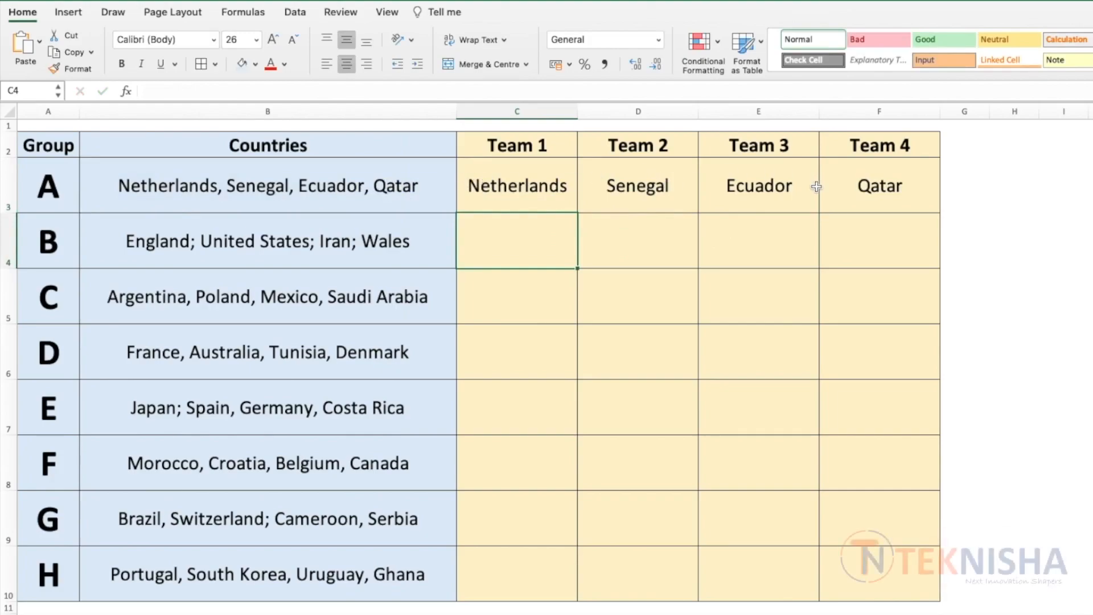
{"action": "mouse_move", "coordinate": [901, 196]}
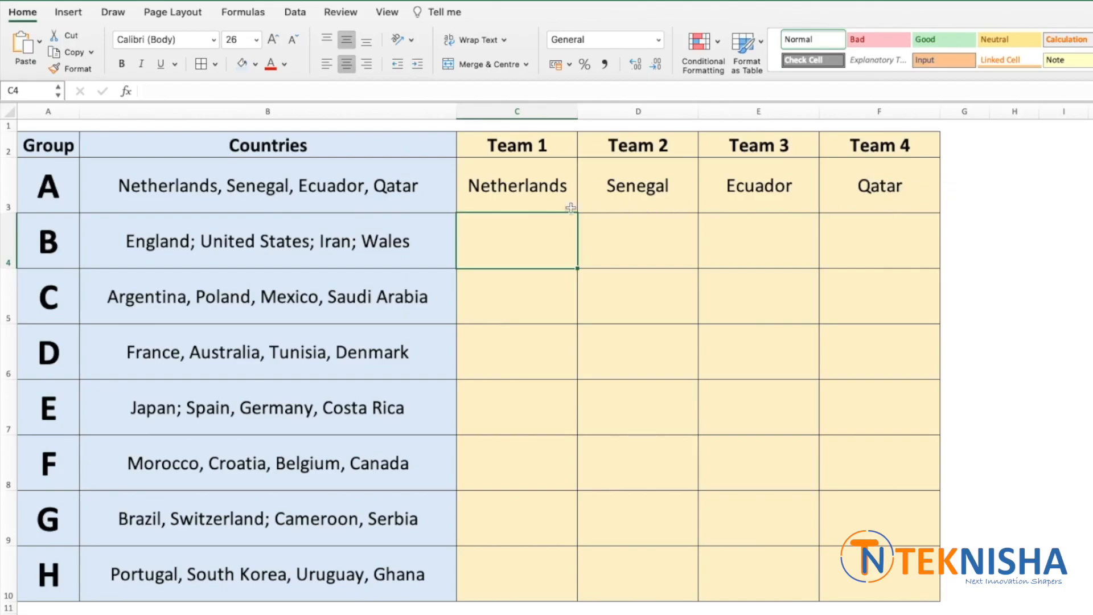
Select C3's TEXTSPLIT formula to fill it down to C10 for groups B–H
{"action": "left_click", "coordinate": [516, 186]}
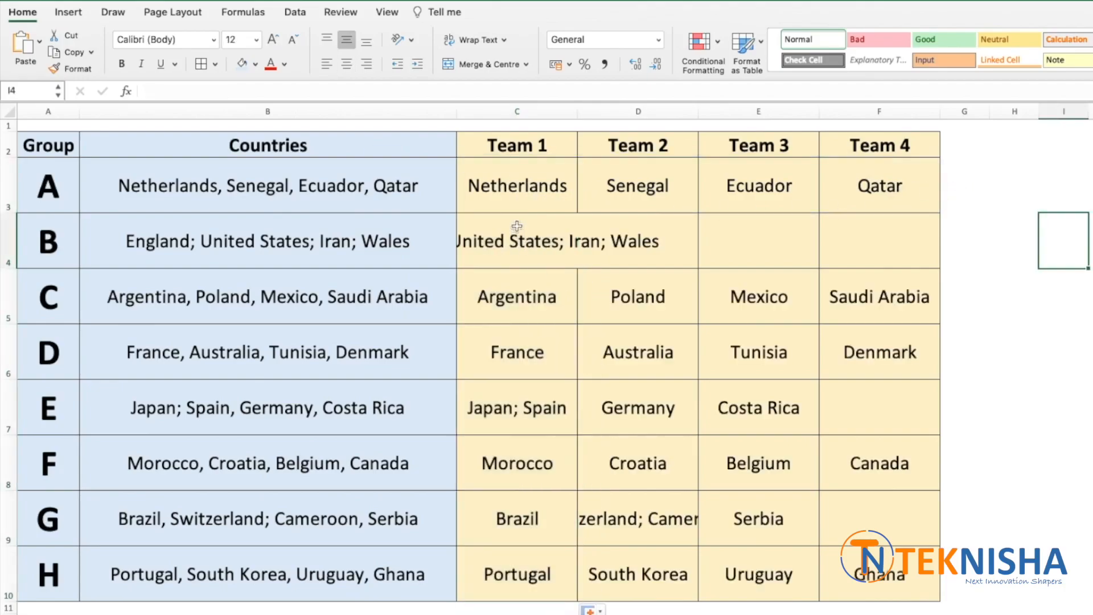
{"action": "mouse_move", "coordinate": [855, 397]}
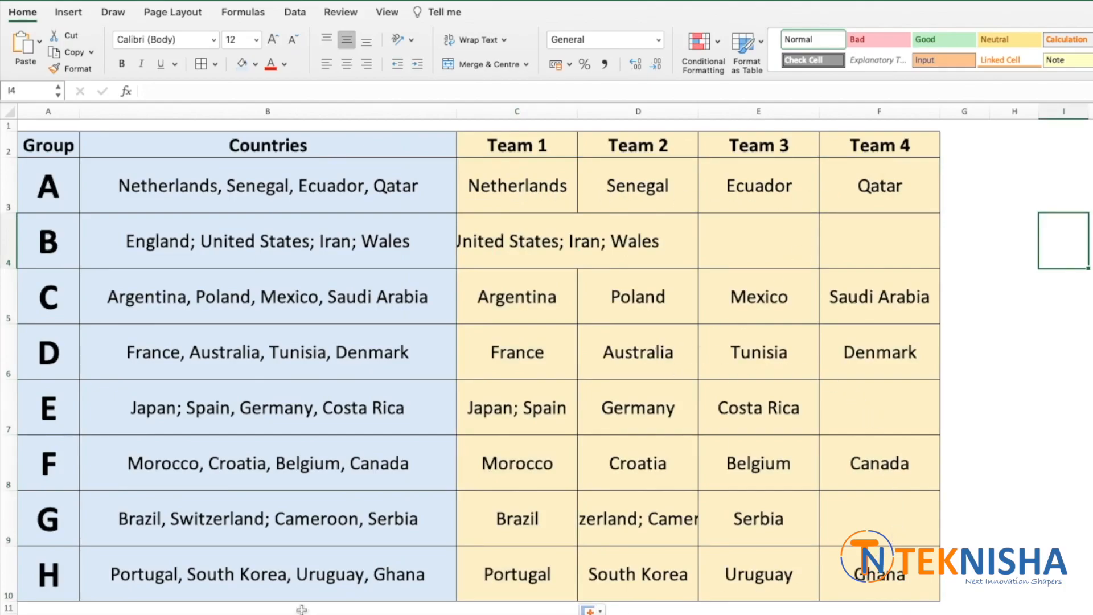
{"action": "mouse_move", "coordinate": [658, 568]}
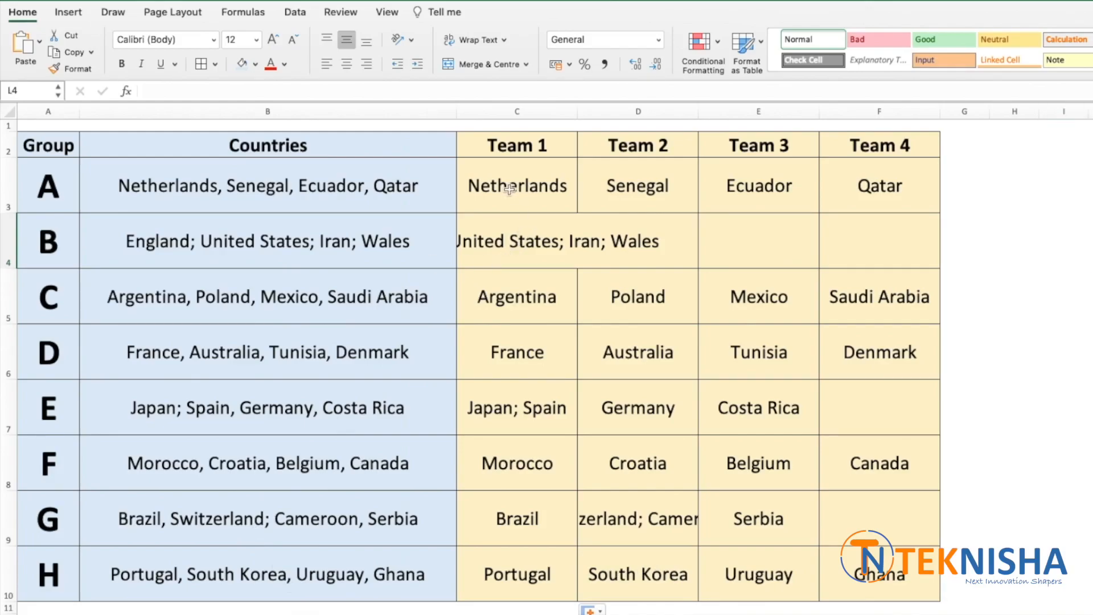
{"action": "mouse_move", "coordinate": [500, 196]}
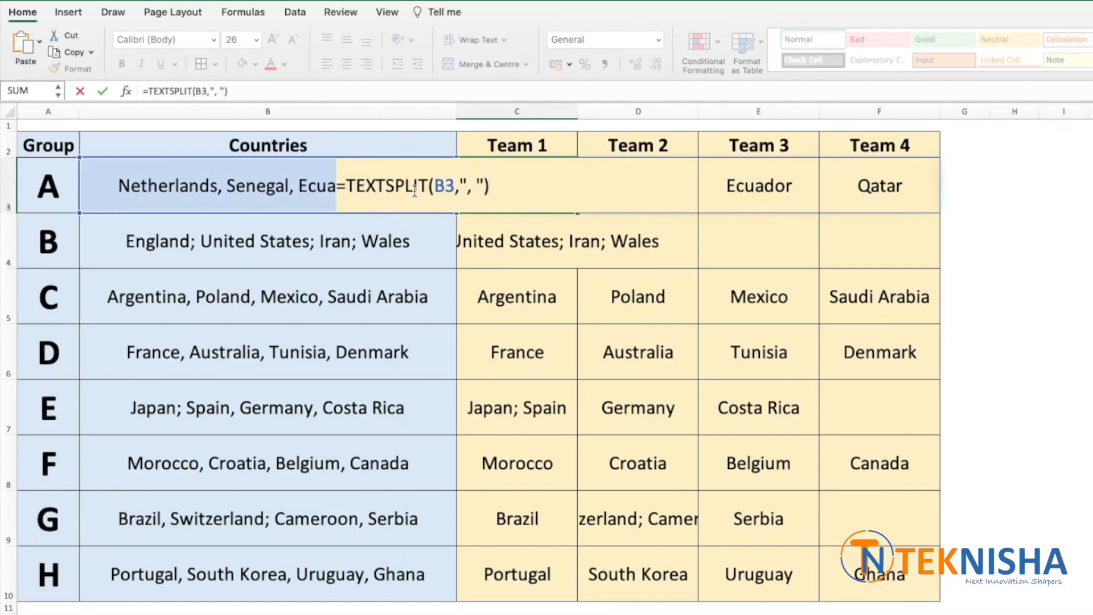
{"action": "mouse_move", "coordinate": [151, 183]}
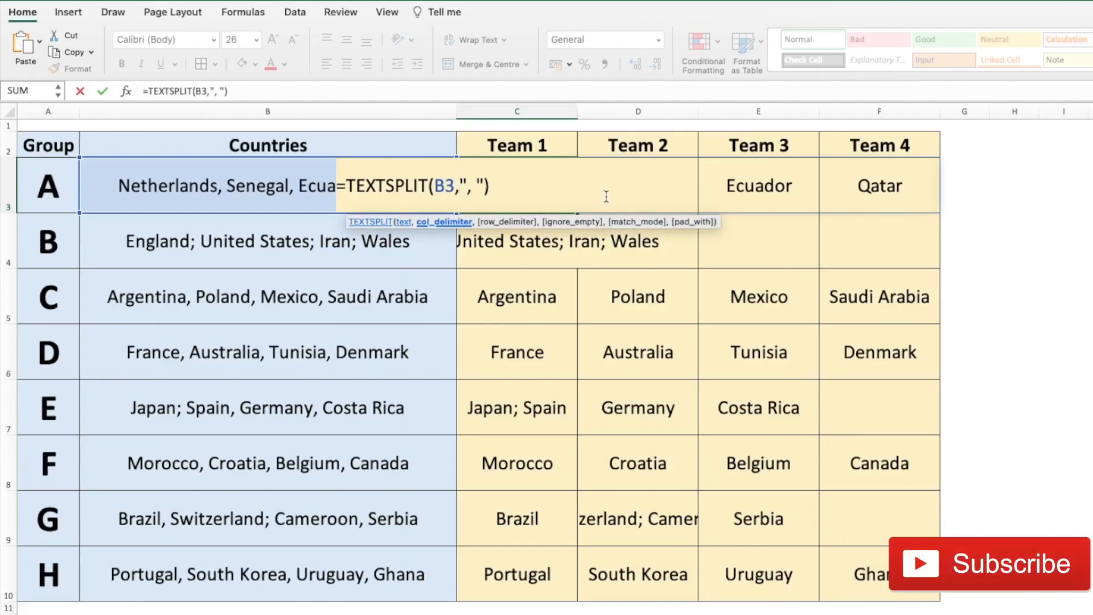
Change C3 to =TEXTSPLIT(B3,{", ","; "}) to split on commas and semicolons
{"action": "type", "text": "{"}
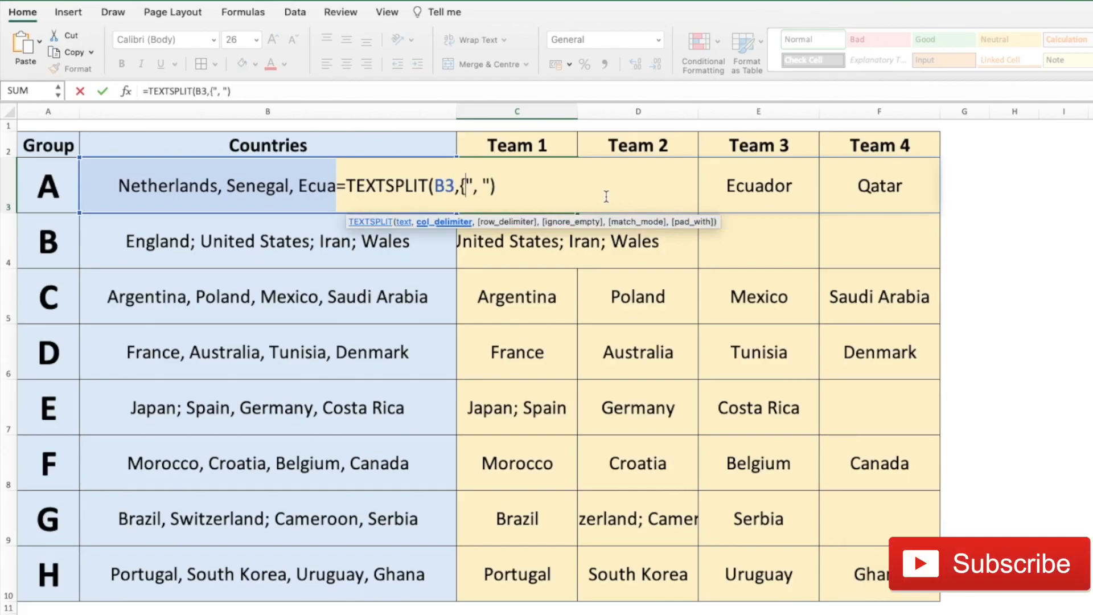
{"action": "mouse_move", "coordinate": [538, 187]}
{"action": "type", "text": ",\""}
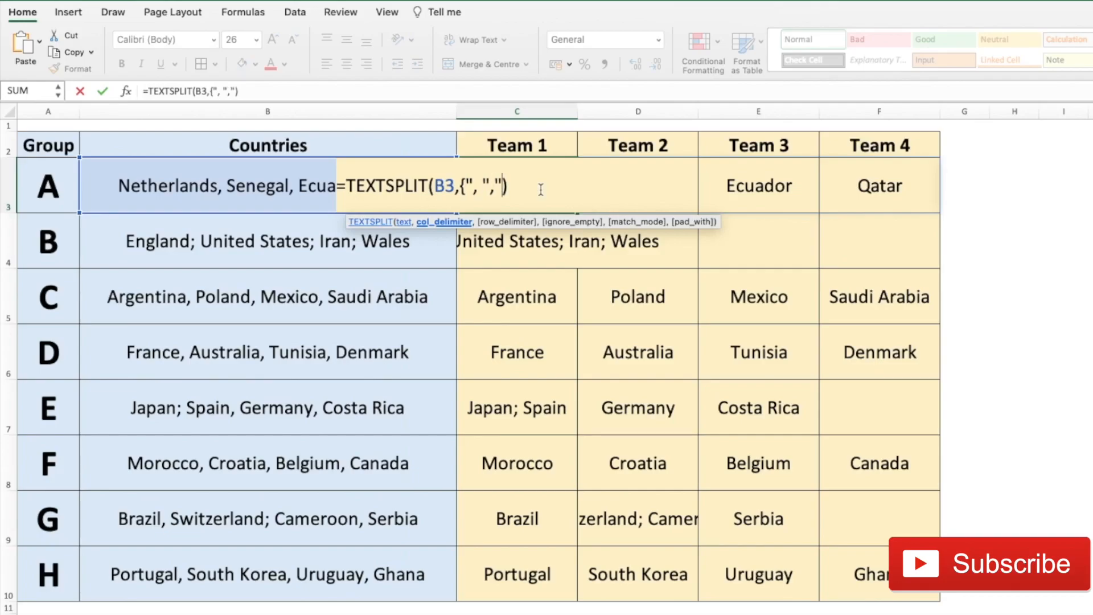
{"action": "type", "text": ";"}
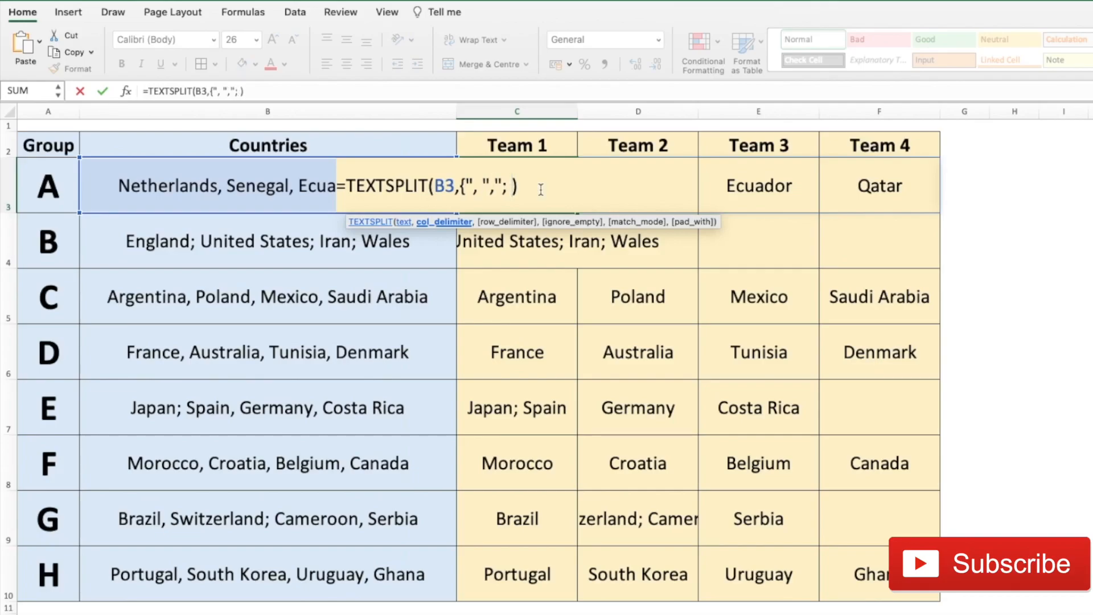
{"action": "type", "text": "\"}"}
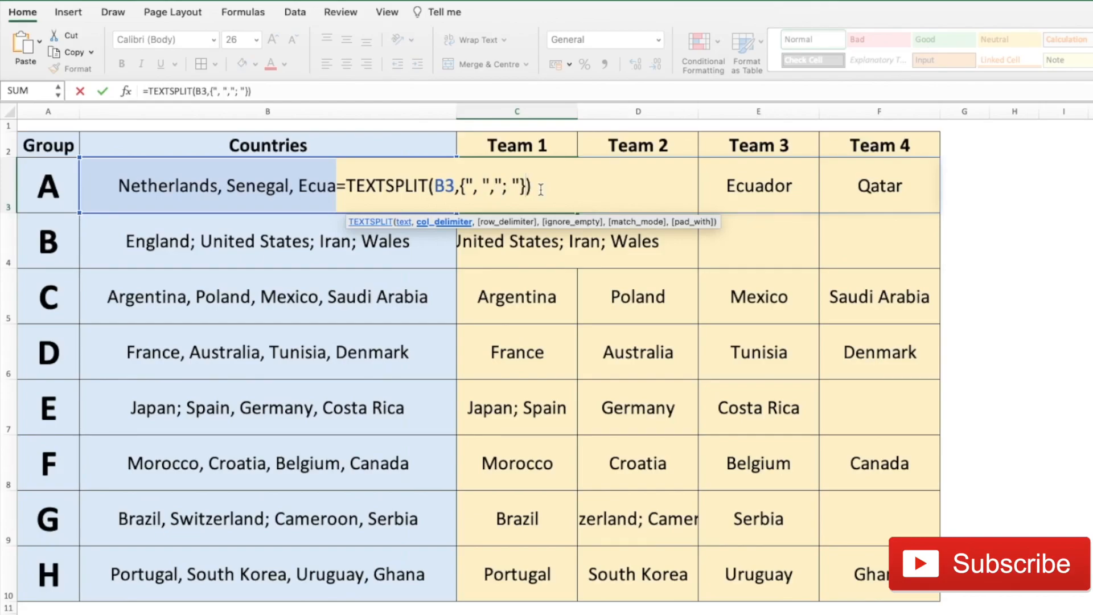
{"action": "key", "text": "Return"}
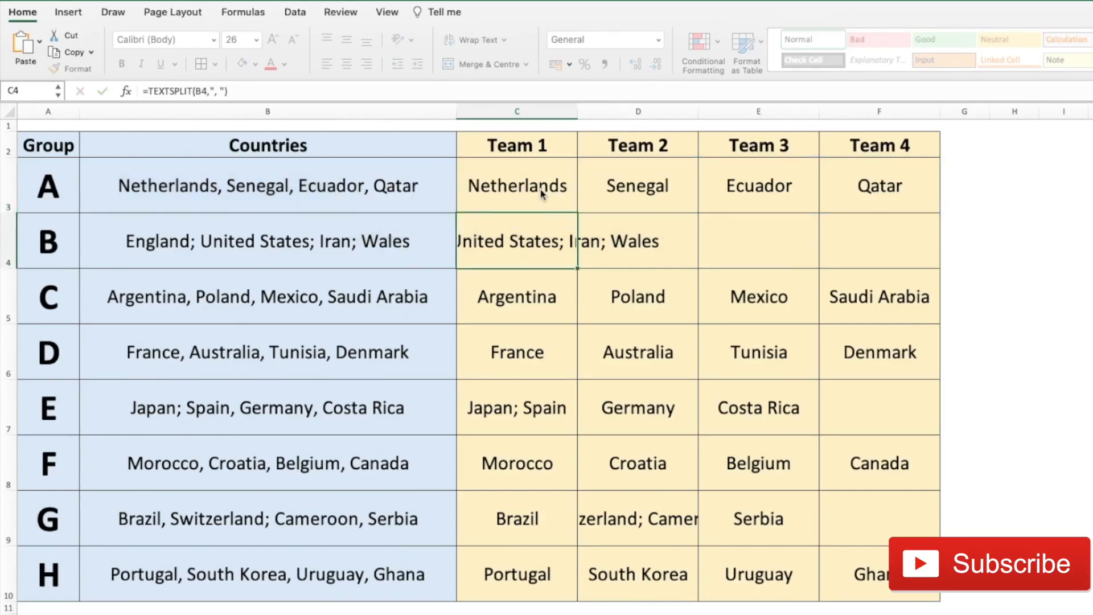
Fill the updated C3 formula down to C10 and deselect the range
{"action": "left_click", "coordinate": [517, 184]}
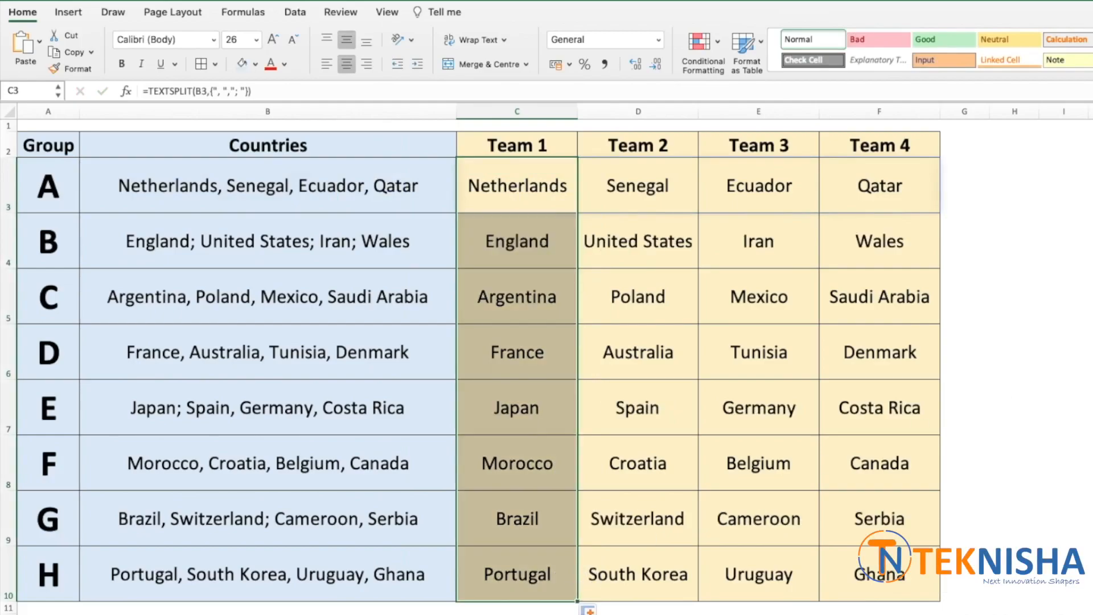
{"action": "left_click", "coordinate": [467, 200]}
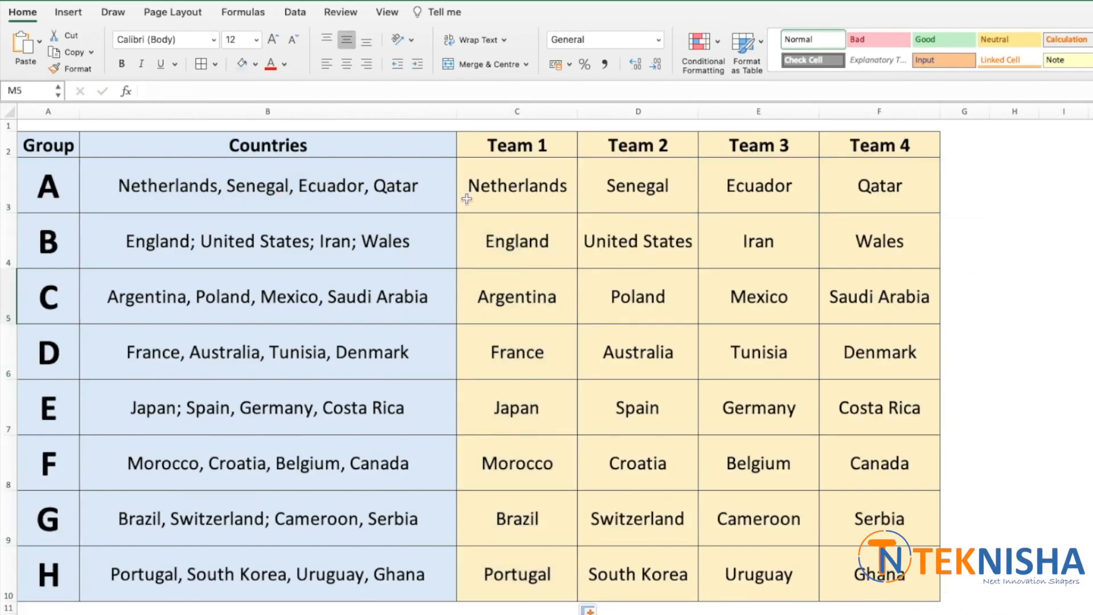
{"action": "mouse_move", "coordinate": [918, 205]}
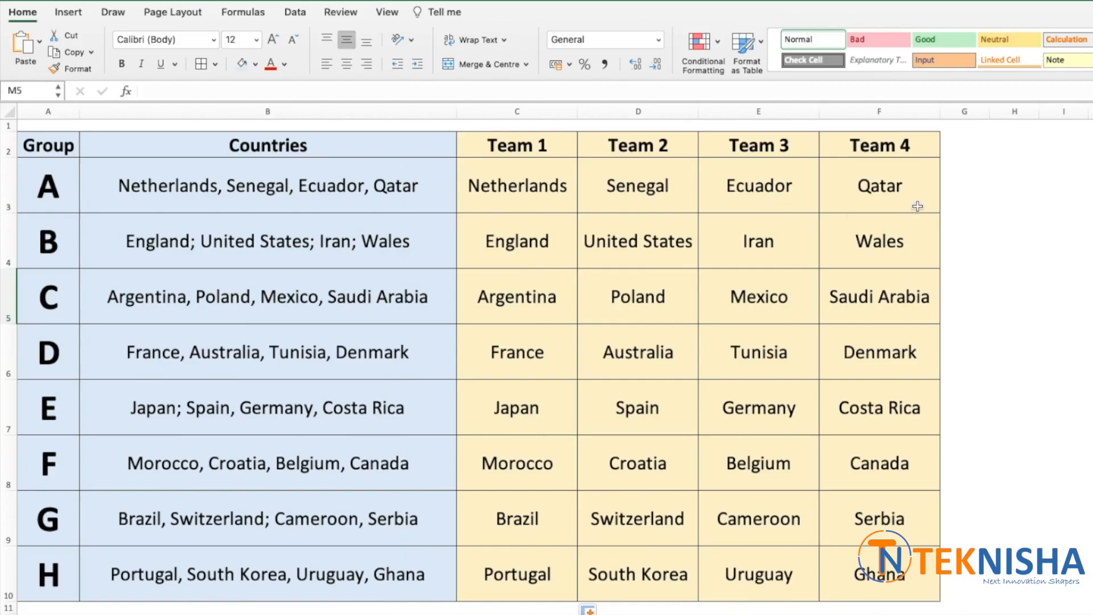
{"action": "mouse_move", "coordinate": [195, 211]}
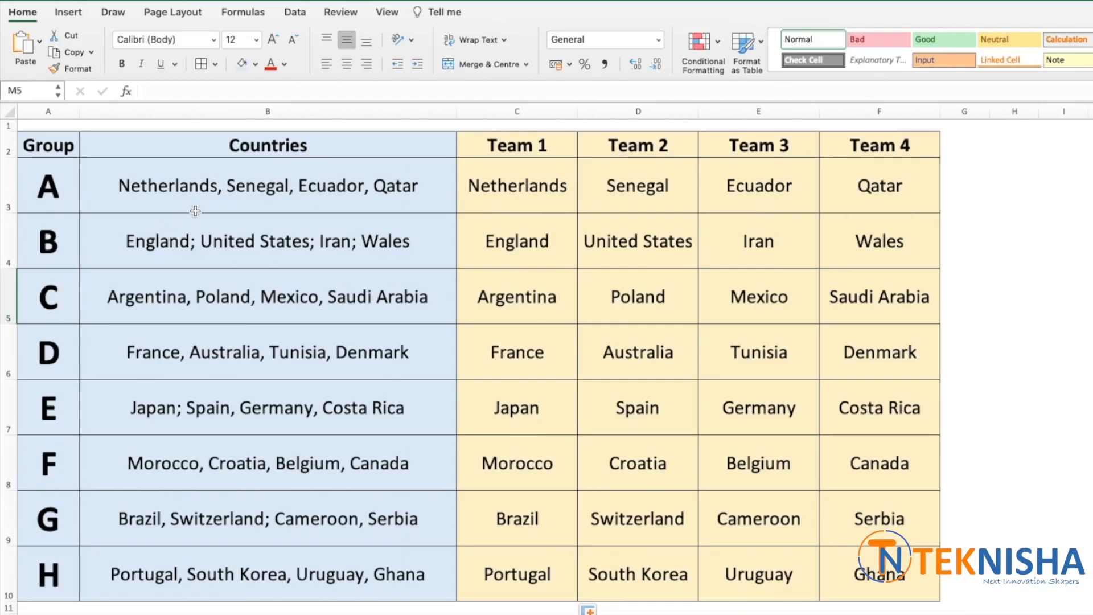
{"action": "mouse_move", "coordinate": [231, 178]}
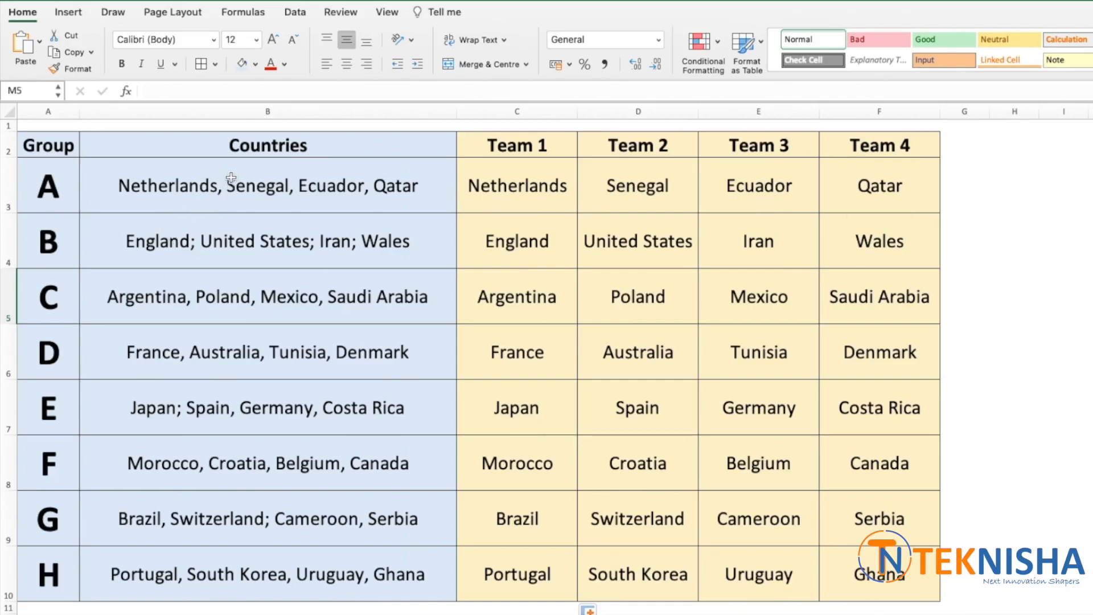
{"action": "mouse_move", "coordinate": [215, 218]}
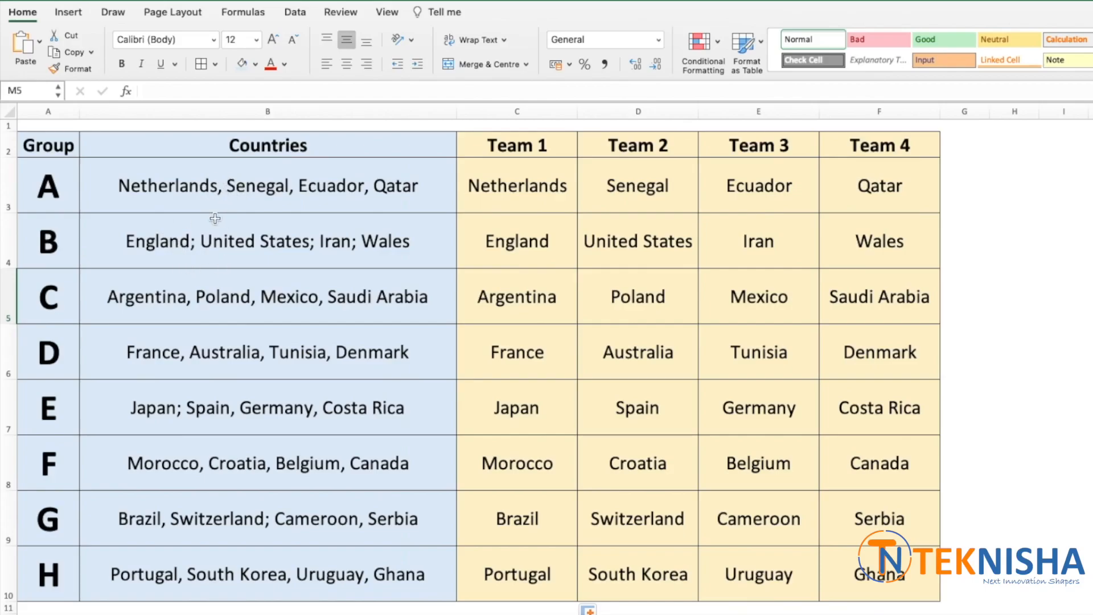